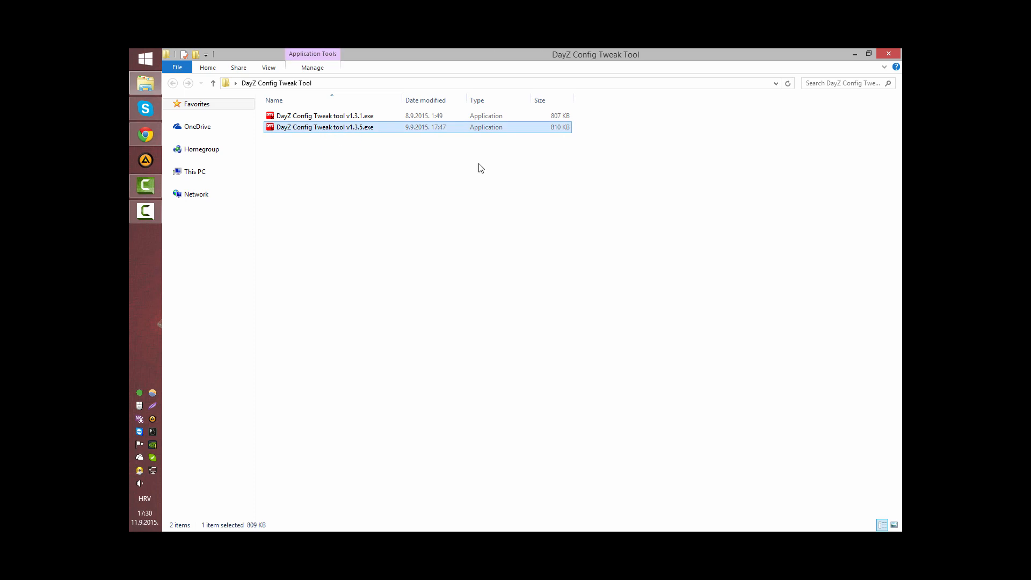
- Launch 'DayZ Config Tweak tool v1.3.5.exe' from File Explorer and dismiss its first notice
double_click(323, 127)
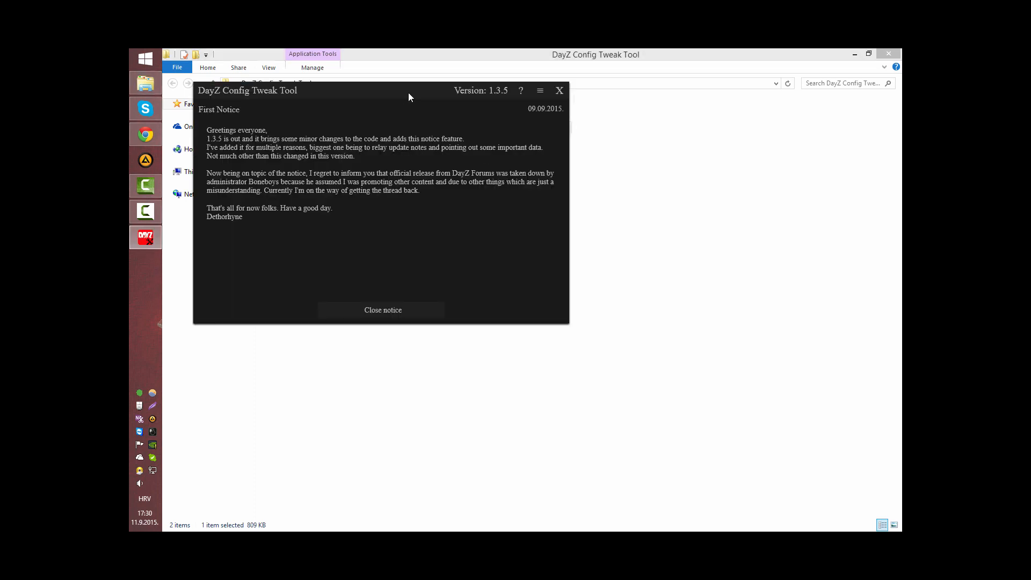
left_click(383, 309)
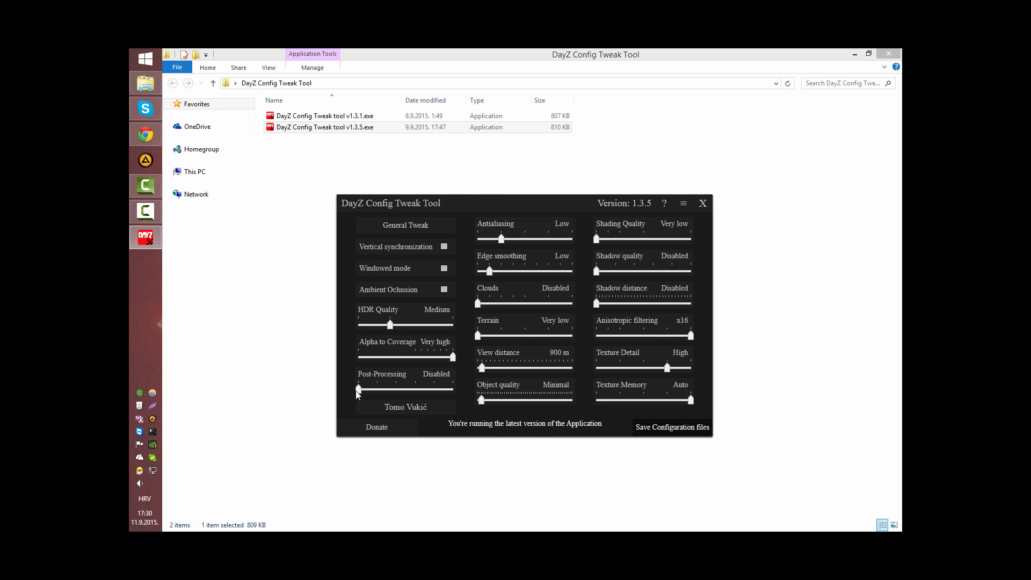
mouse_move(385, 293)
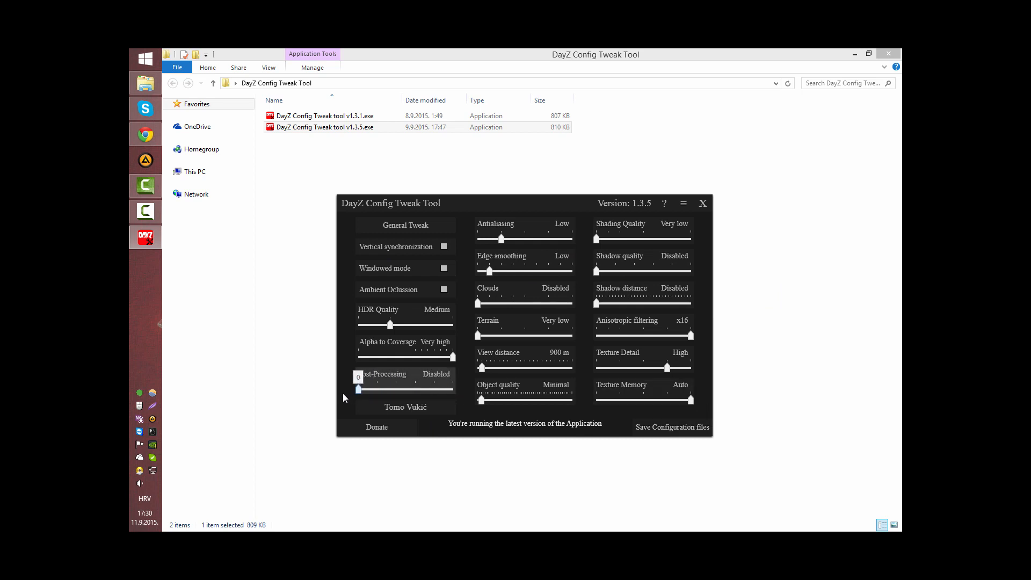
mouse_move(433, 382)
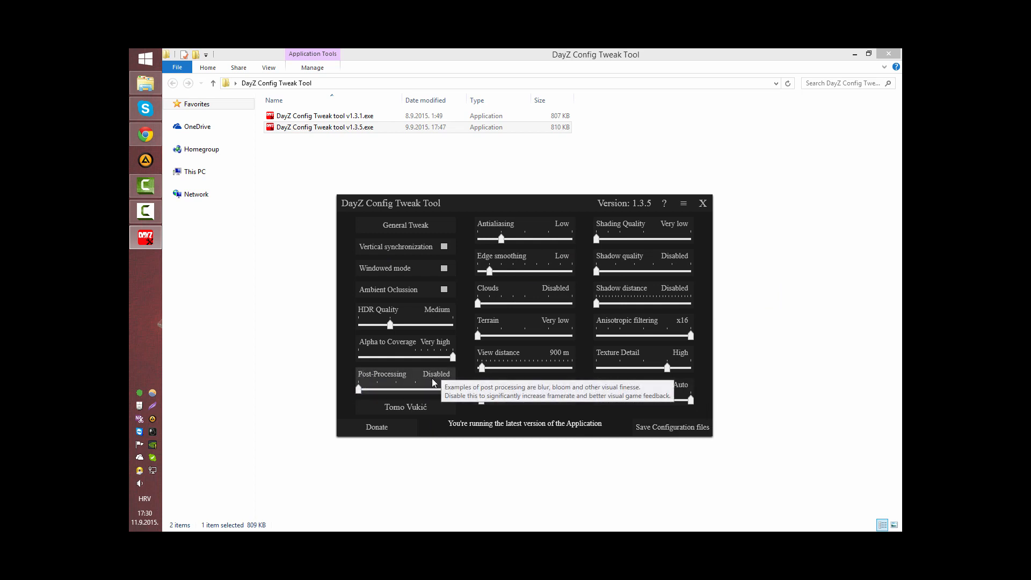
mouse_move(392, 379)
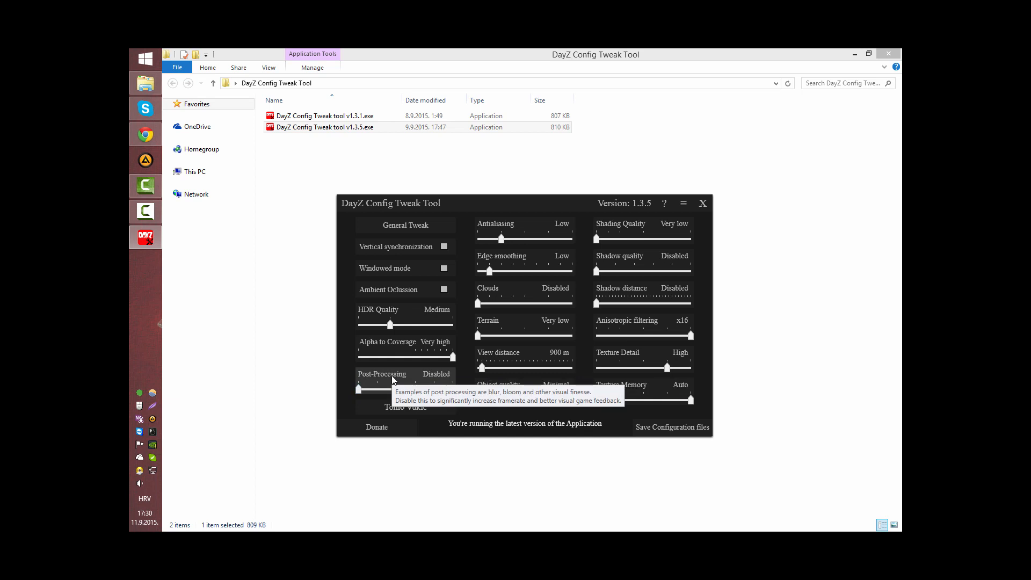
mouse_move(409, 391)
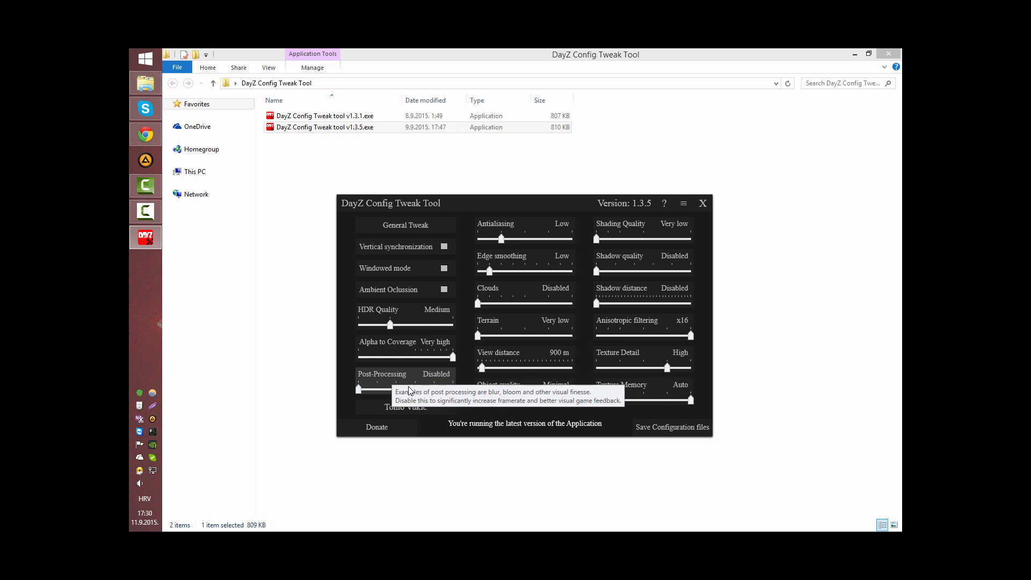
mouse_move(431, 390)
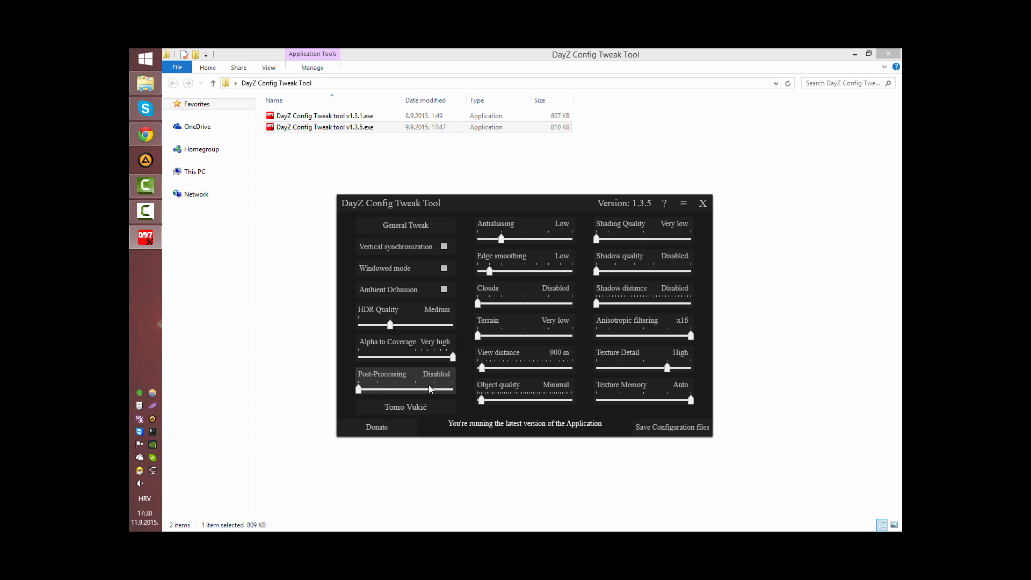
mouse_move(408, 321)
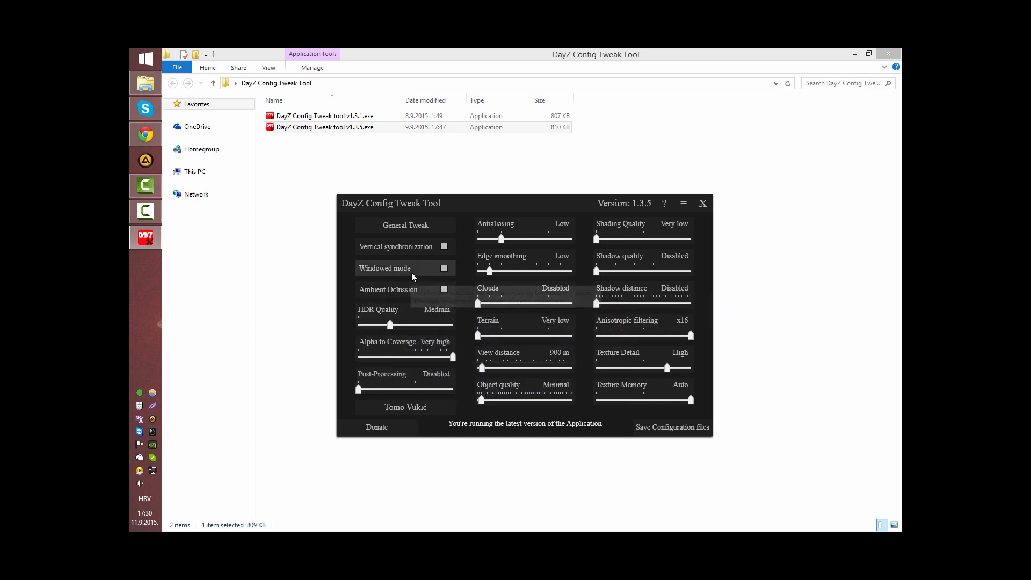
mouse_move(608, 245)
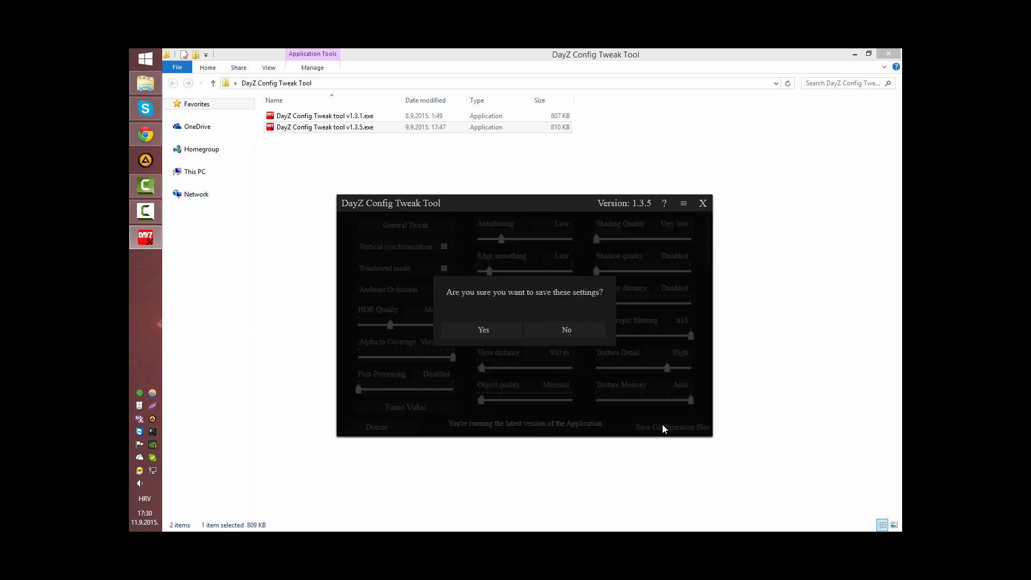
- Confirm saving the graphics settings, skip backup copies, and acknowledge the 'Configuration saved' message
left_click(482, 329)
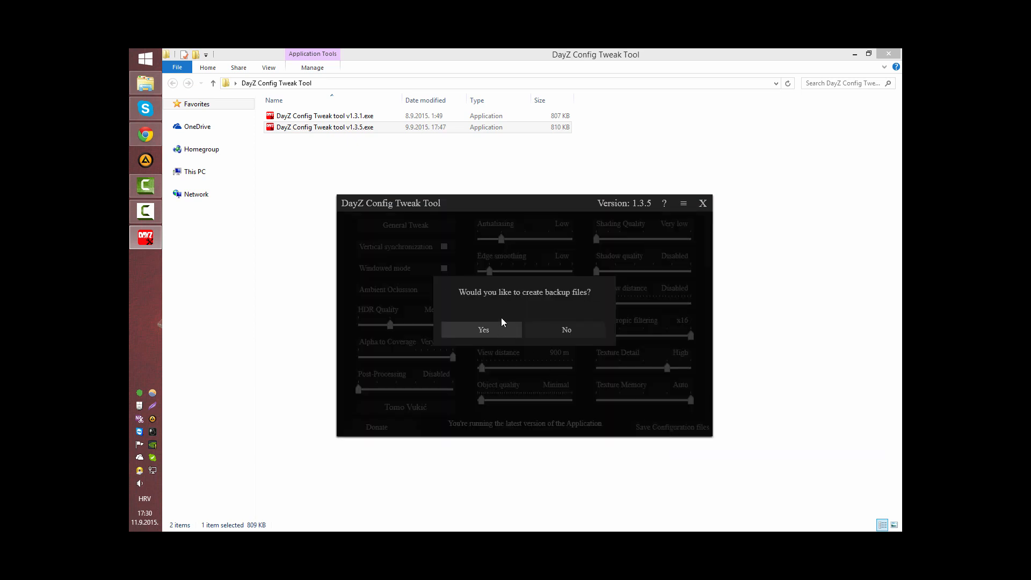
mouse_move(543, 308)
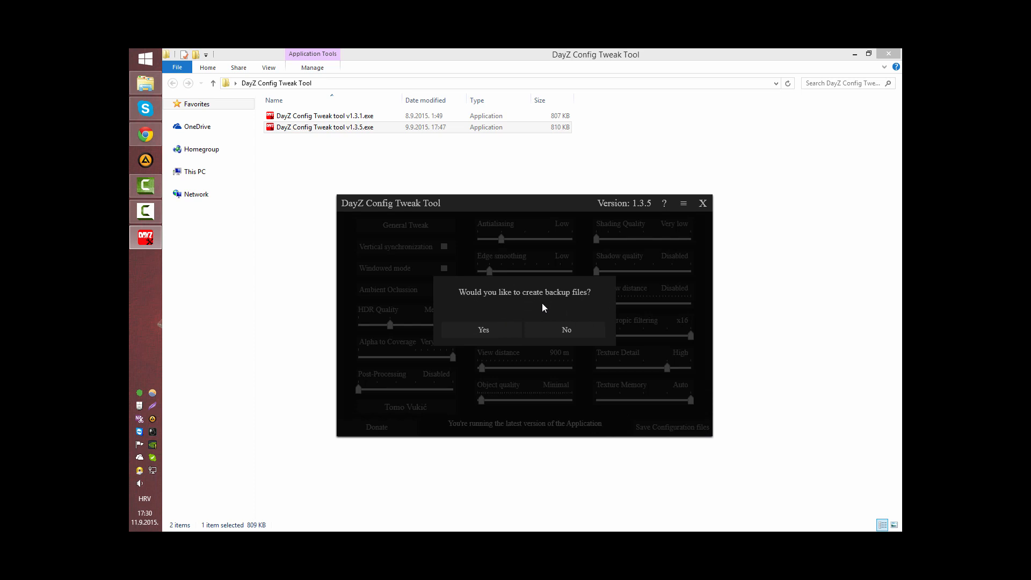
mouse_move(483, 330)
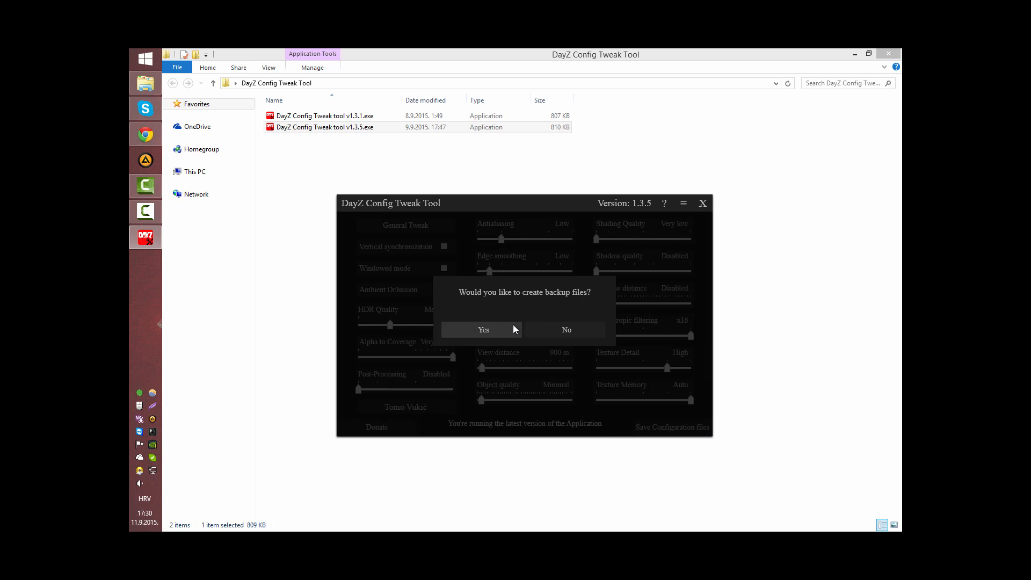
left_click(564, 330)
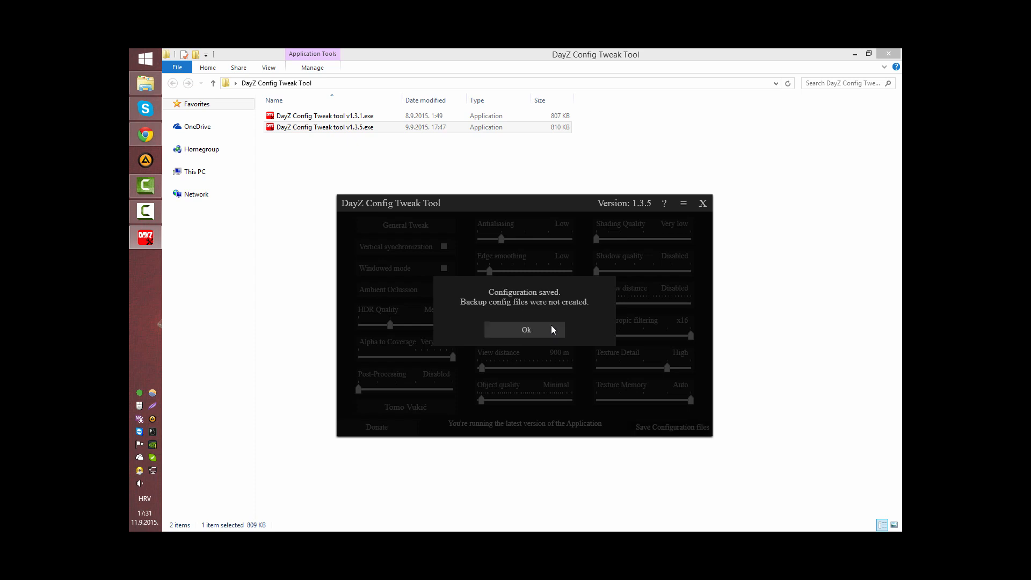
left_click(525, 330)
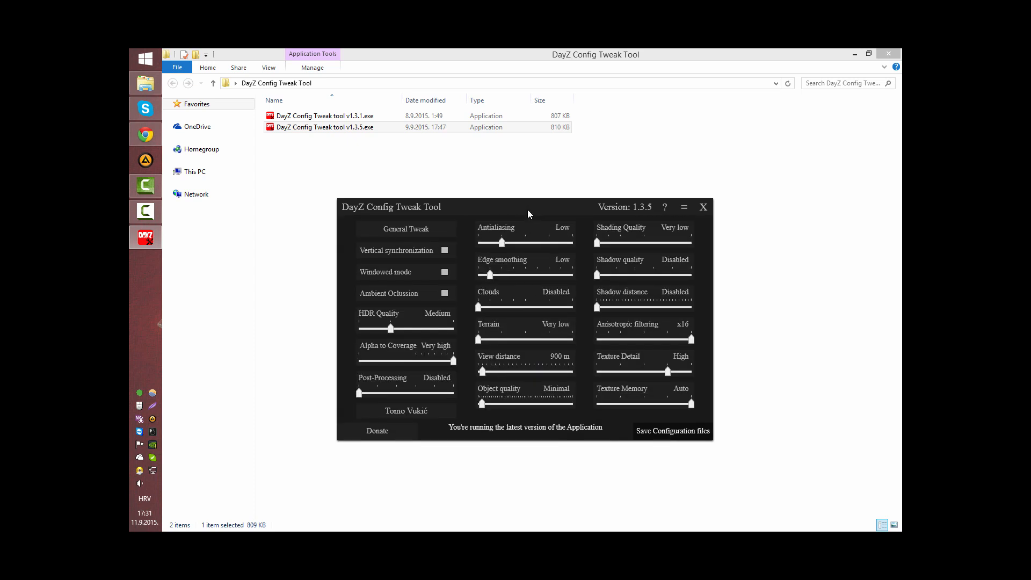
mouse_move(592, 420)
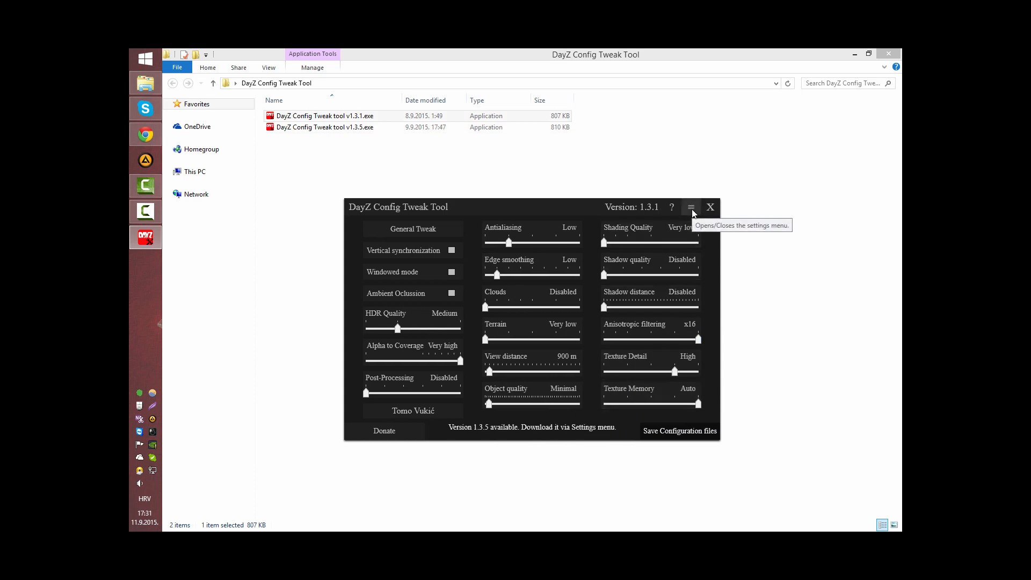
- From v1.3.1's settings menu, download the new version, then close it and run version 1.3.5
left_click(691, 208)
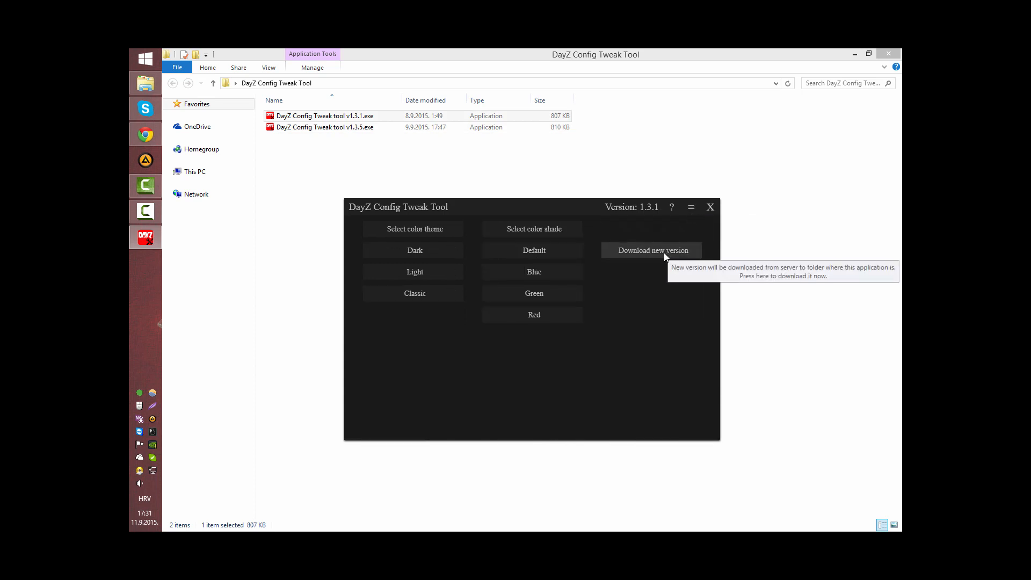
left_click(650, 250)
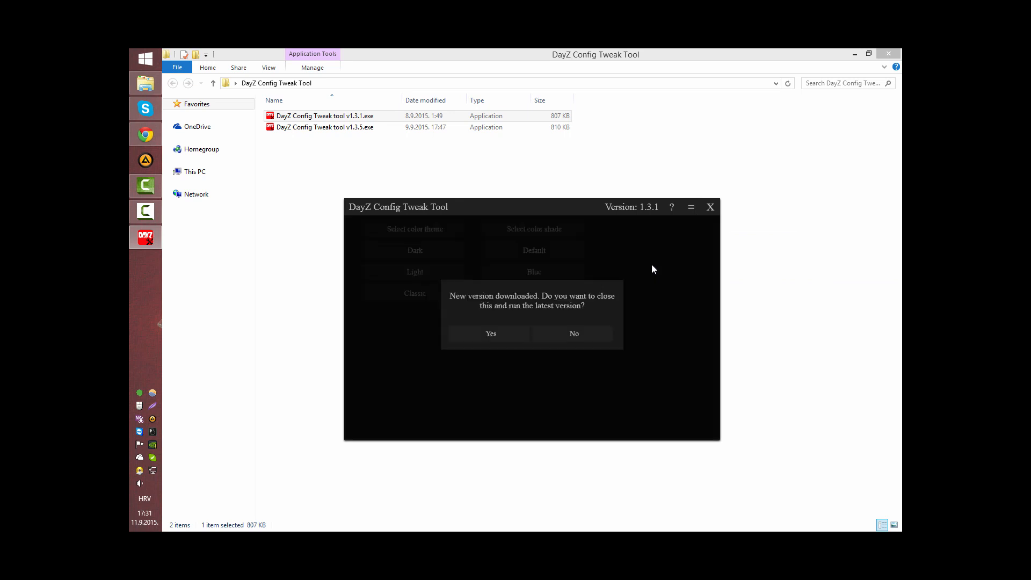
left_click(572, 333)
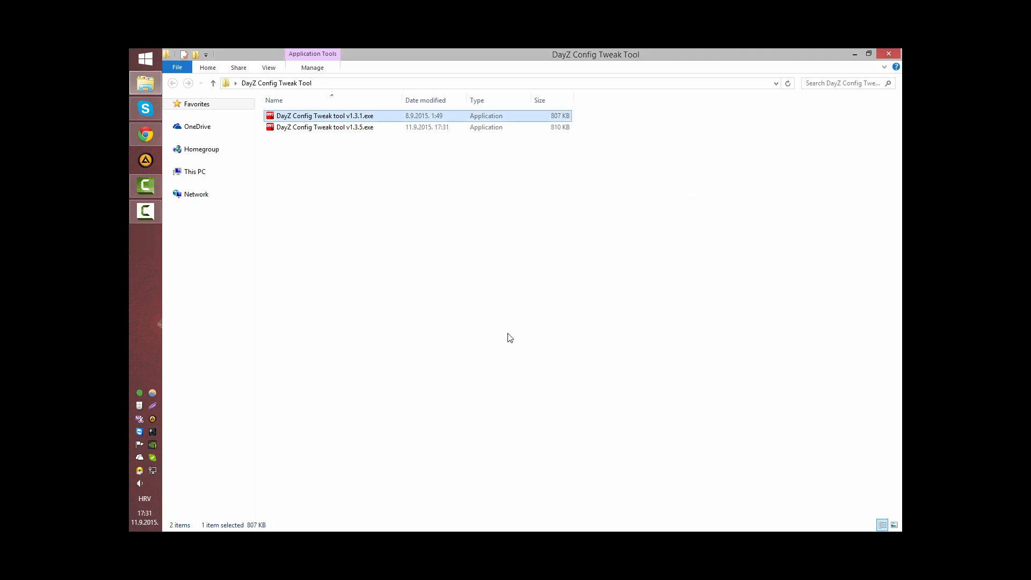
double_click(324, 127)
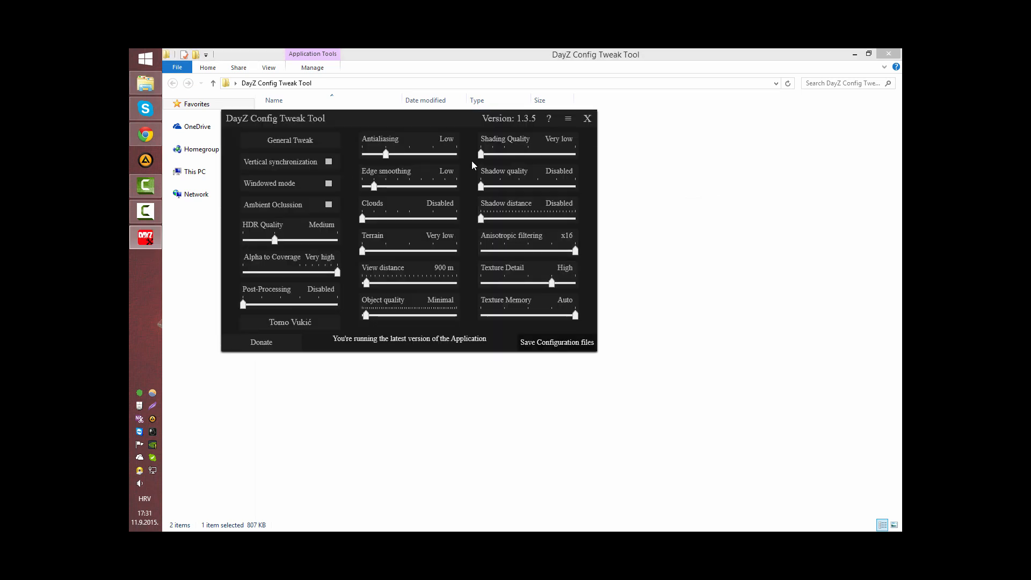